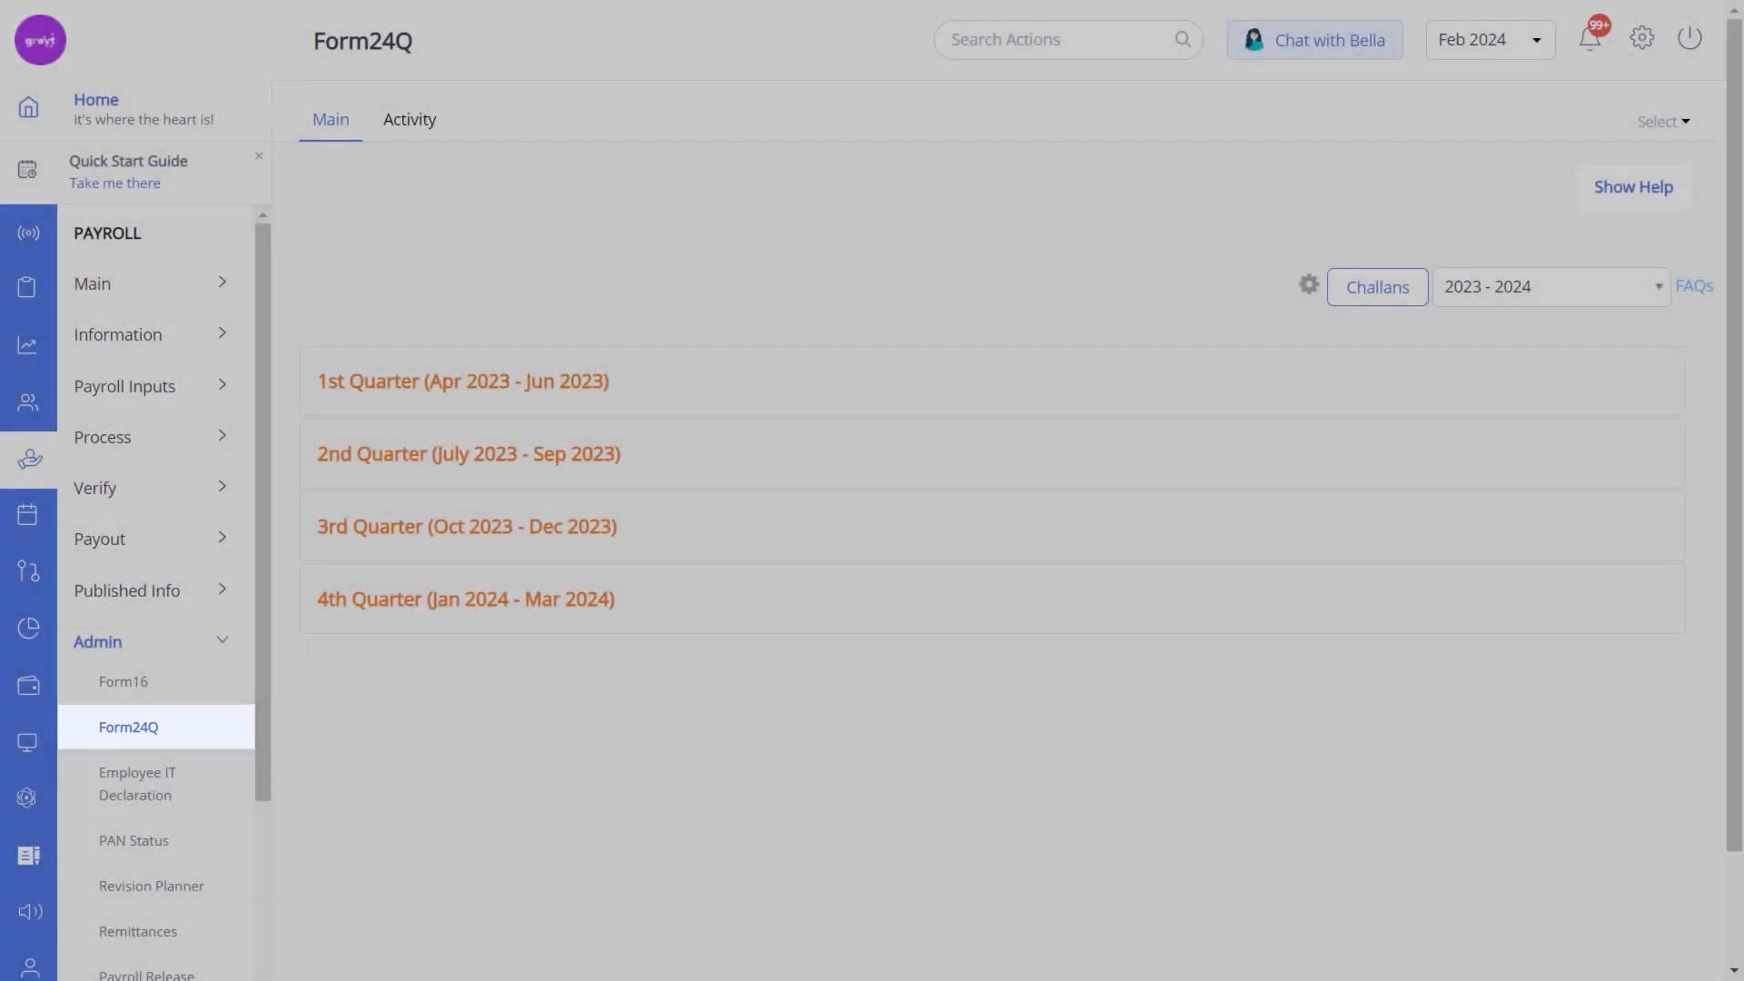
Expand the 4th Quarter (Jan 2024 - Mar 2024) details and go to Update Challan Details.
left_click(465, 598)
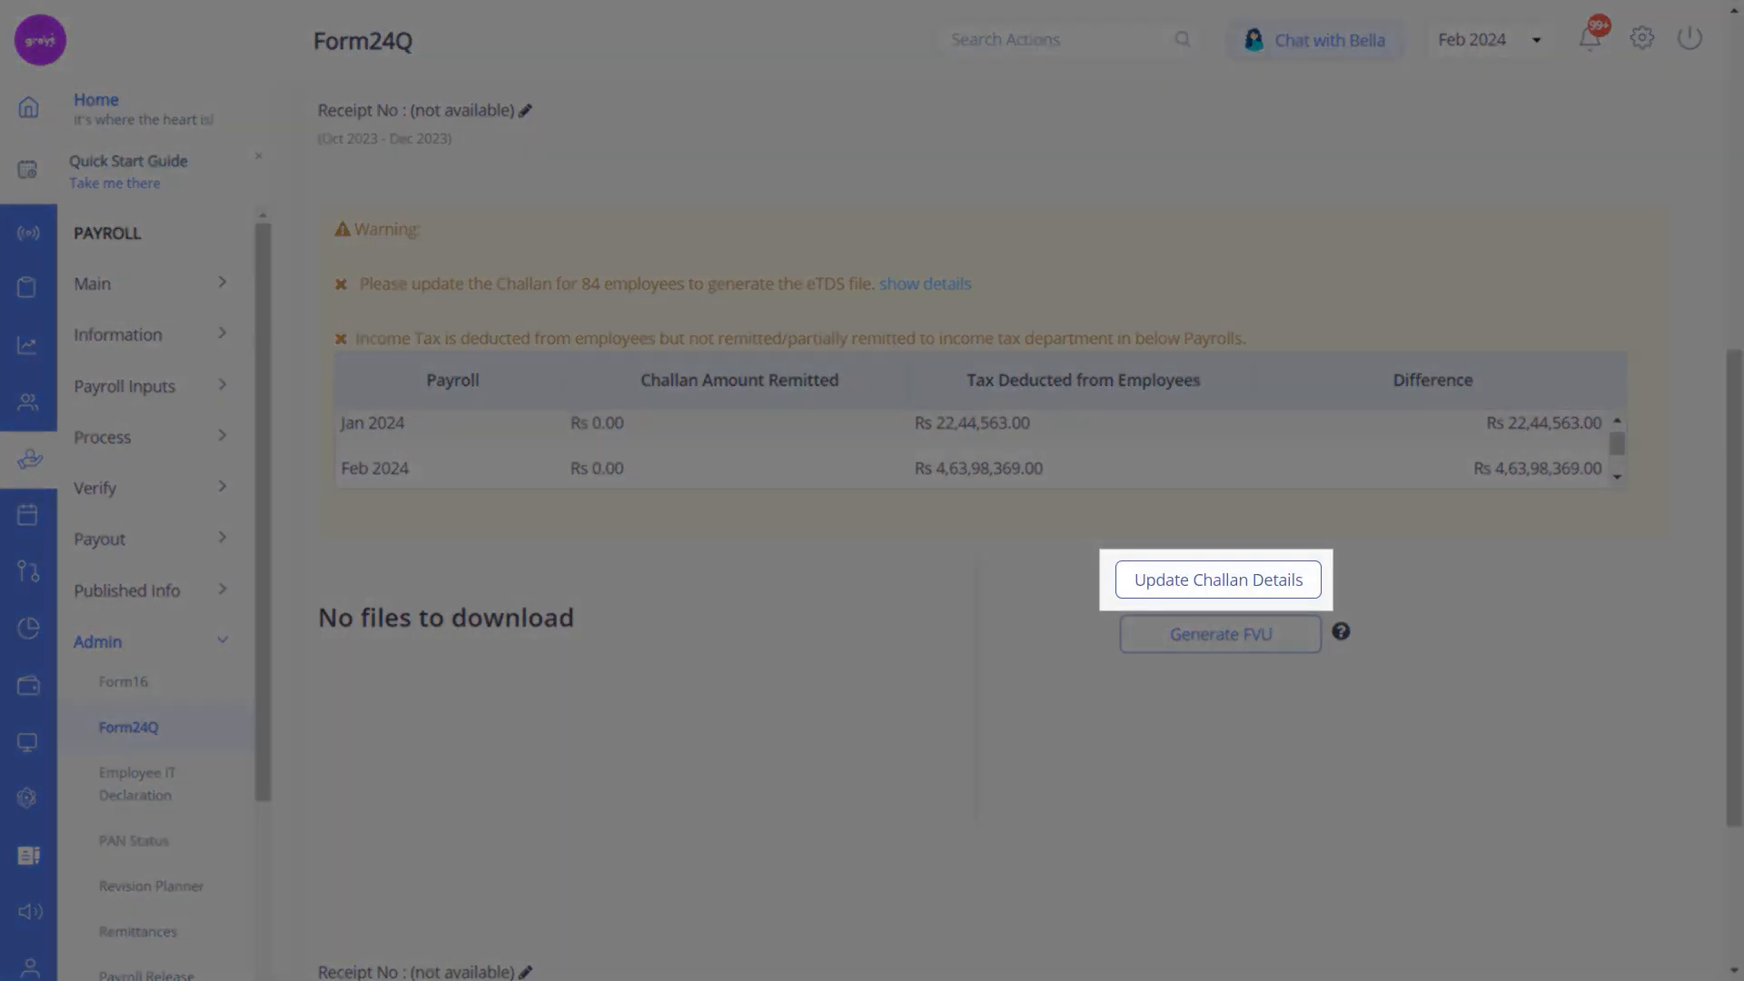
left_click(1217, 580)
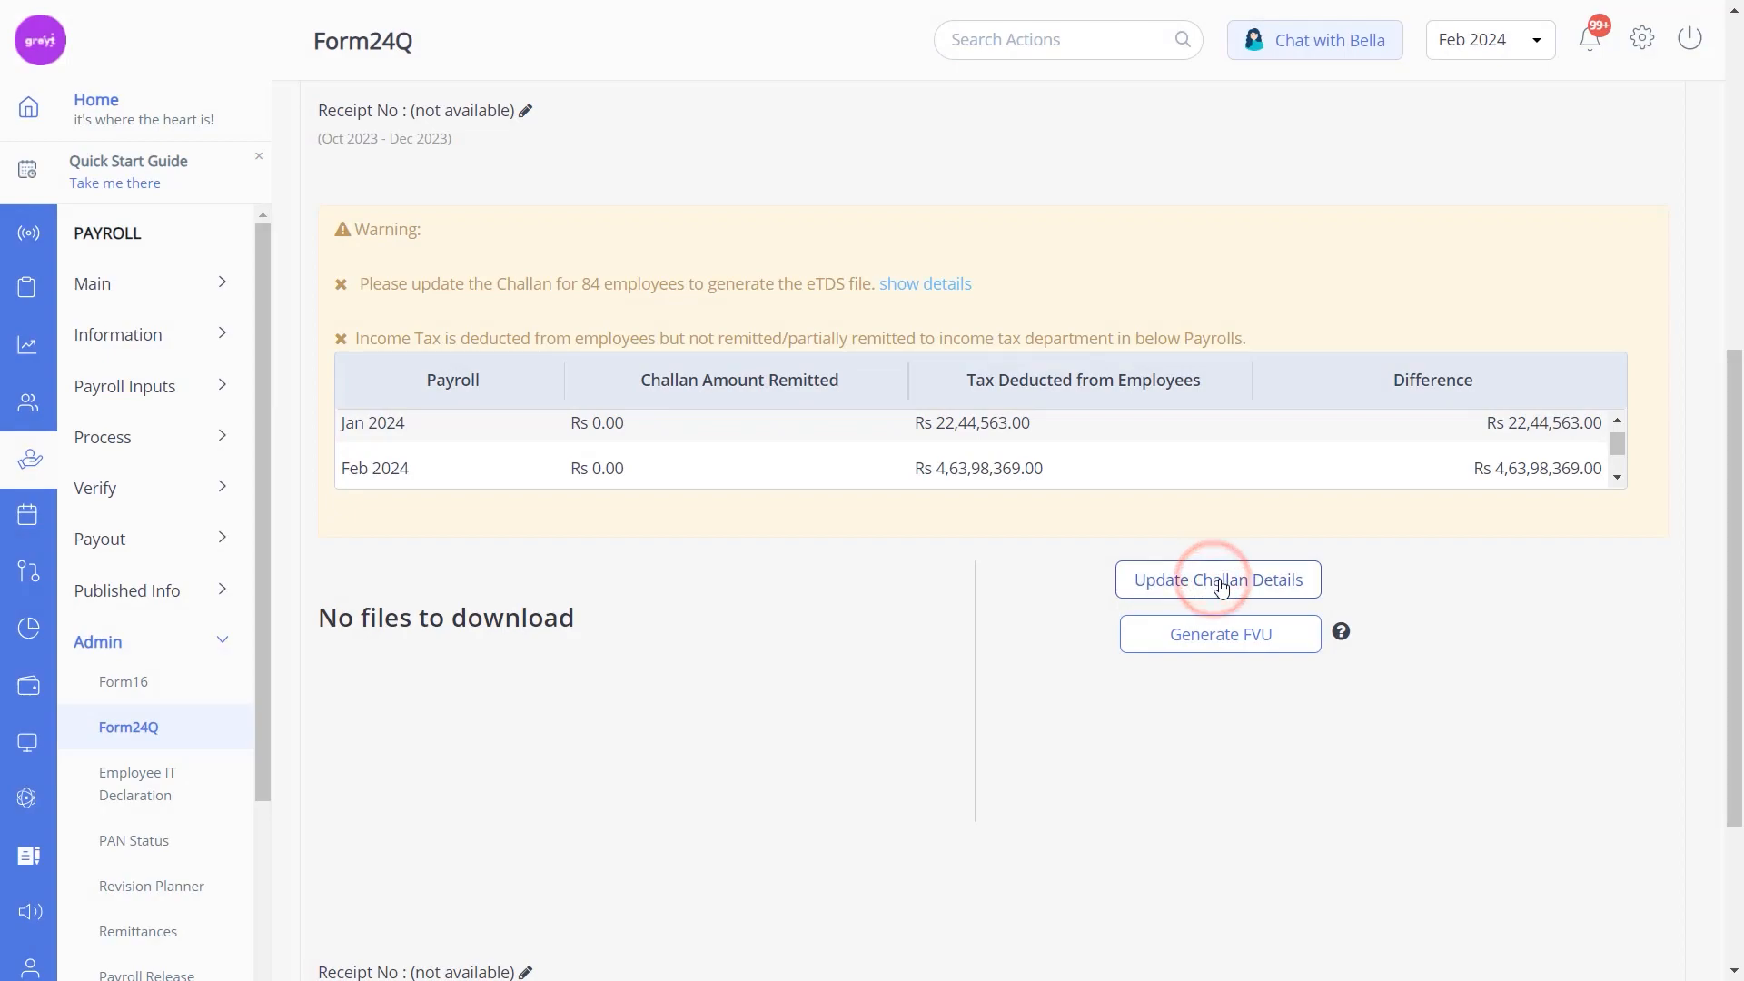
left_click(1217, 580)
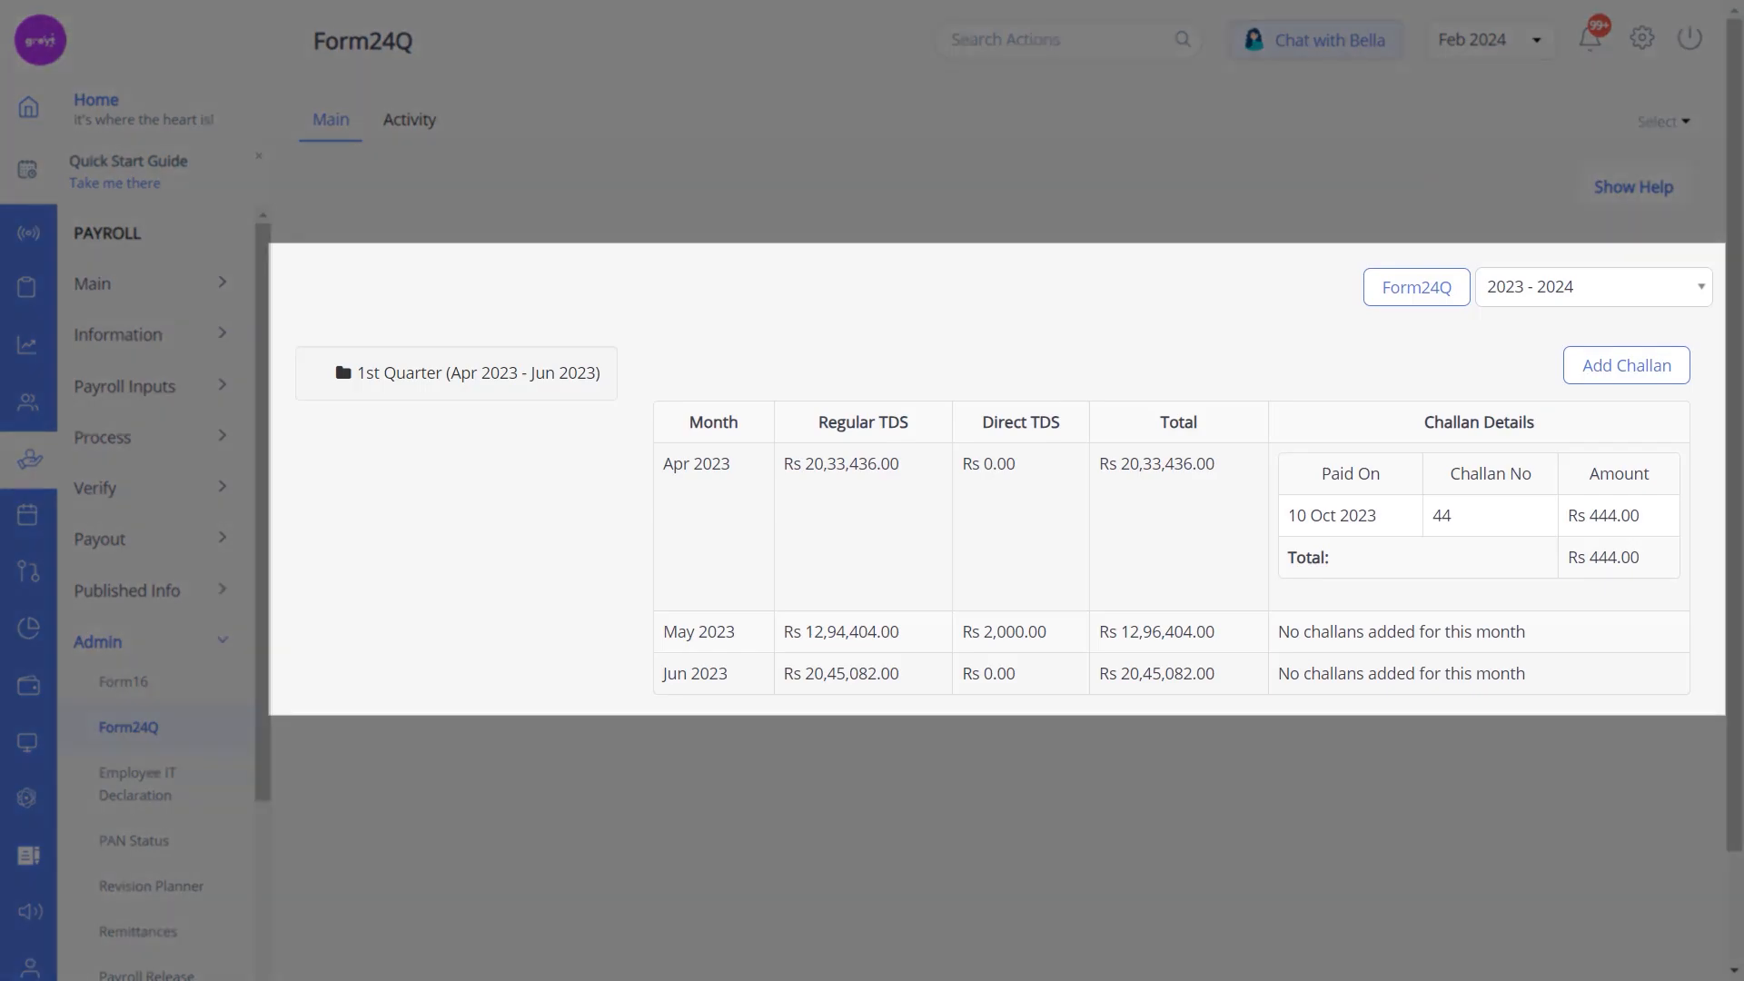
left_click(1415, 287)
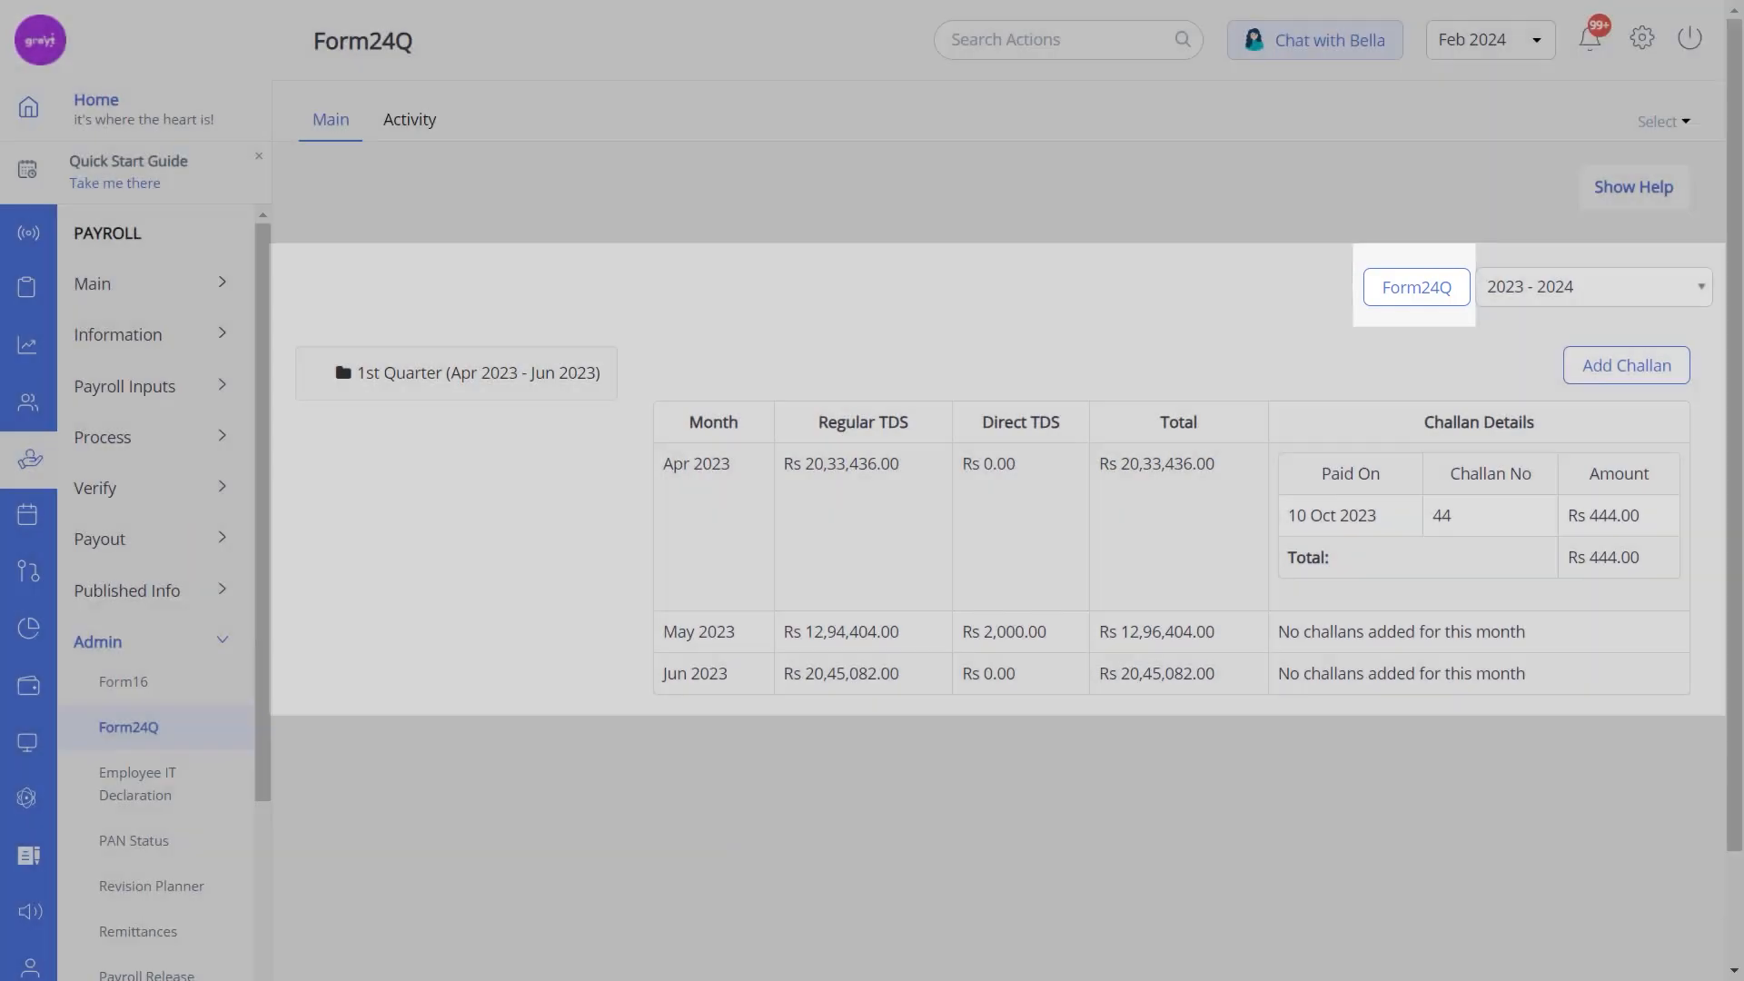
scroll("down", 3)
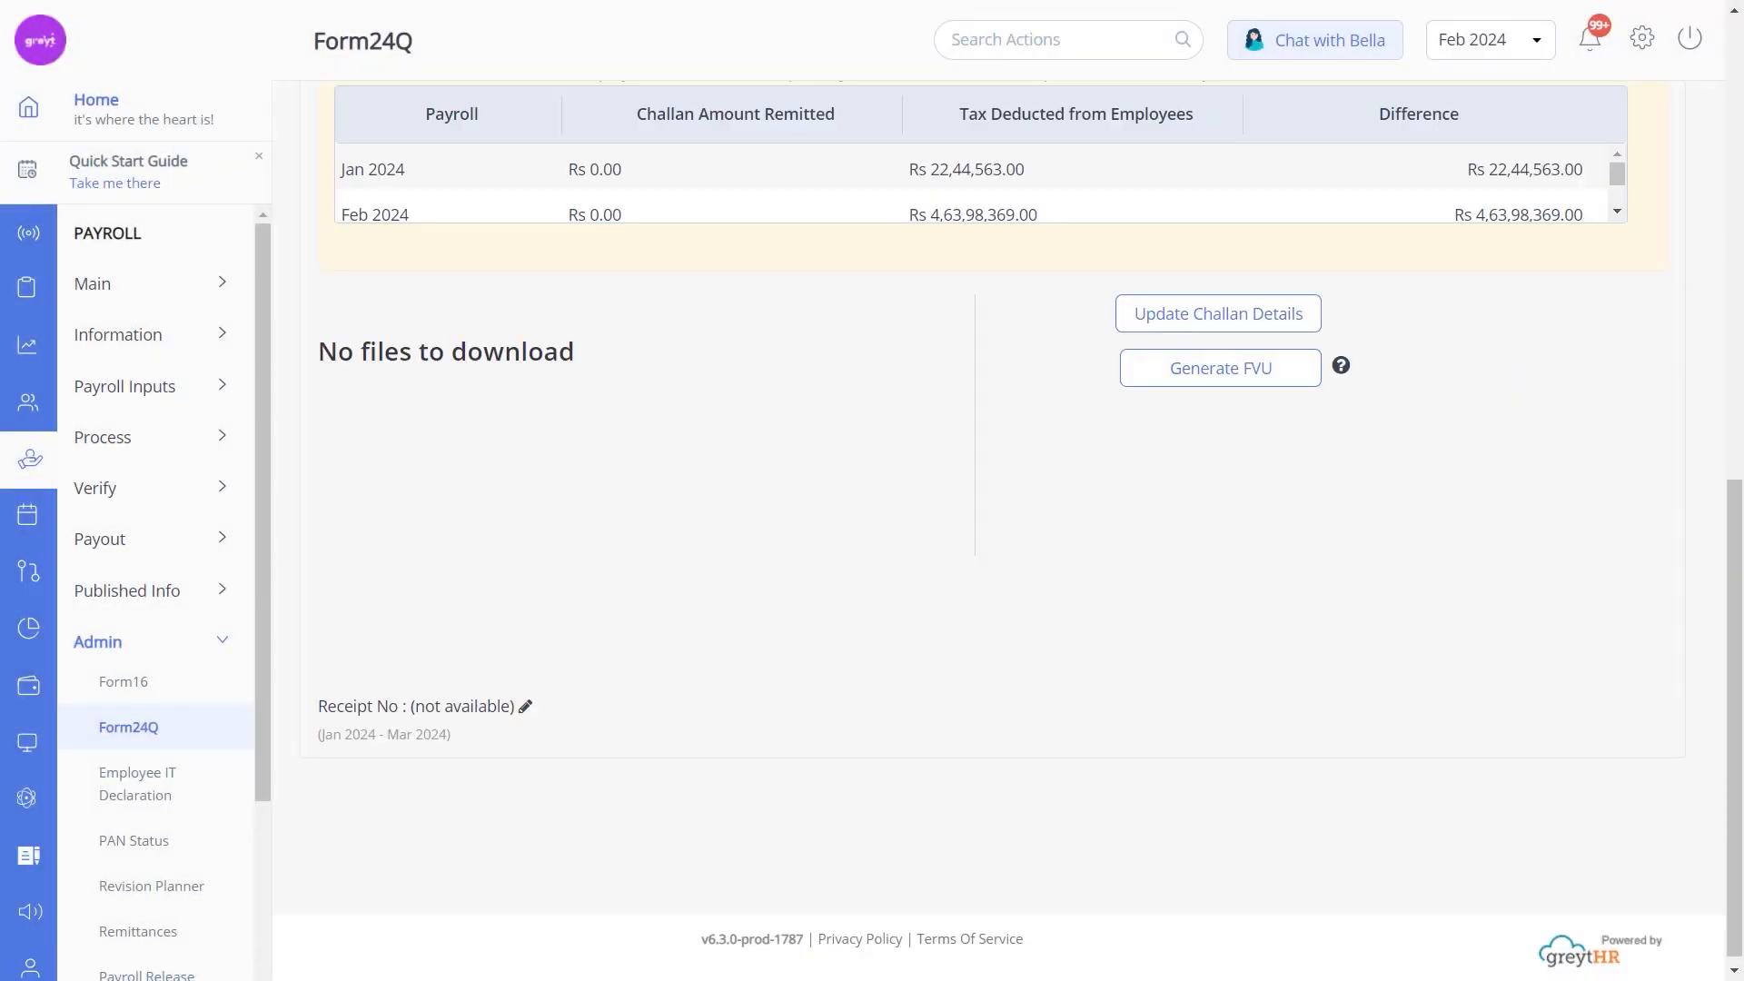
Generate the FVU from the uploaded CSI file and open the Annexure II TDS breakup.
left_click(1218, 367)
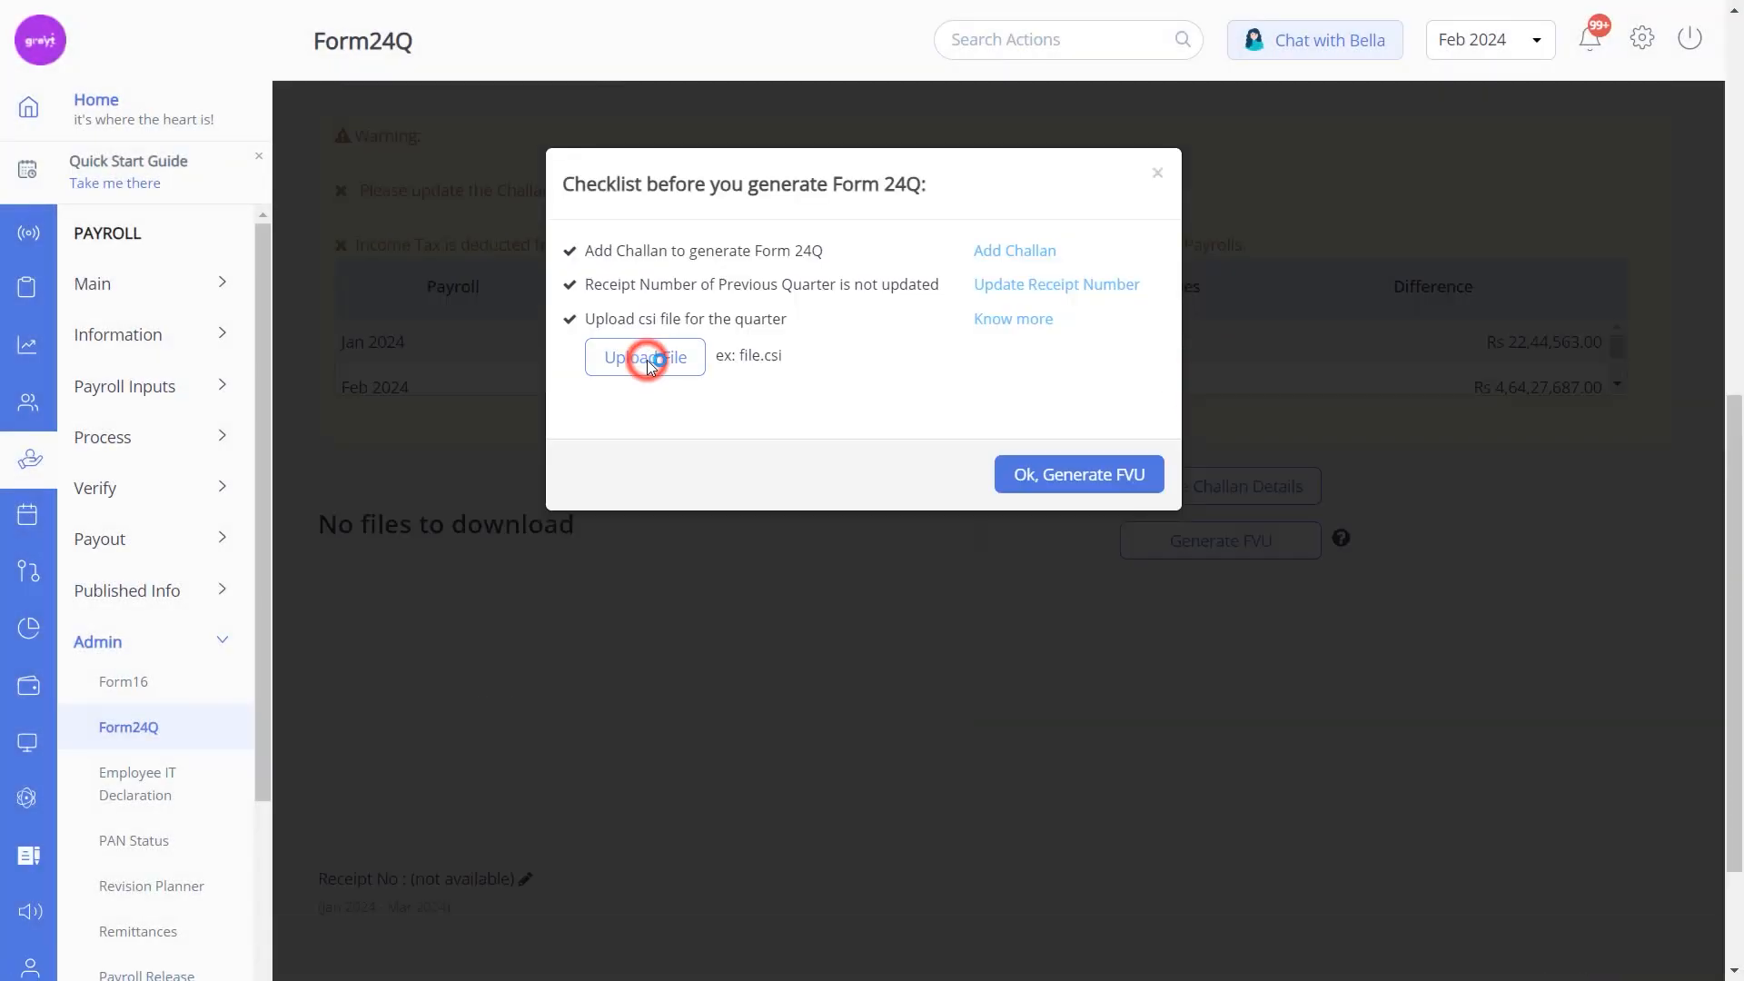
left_click(644, 357)
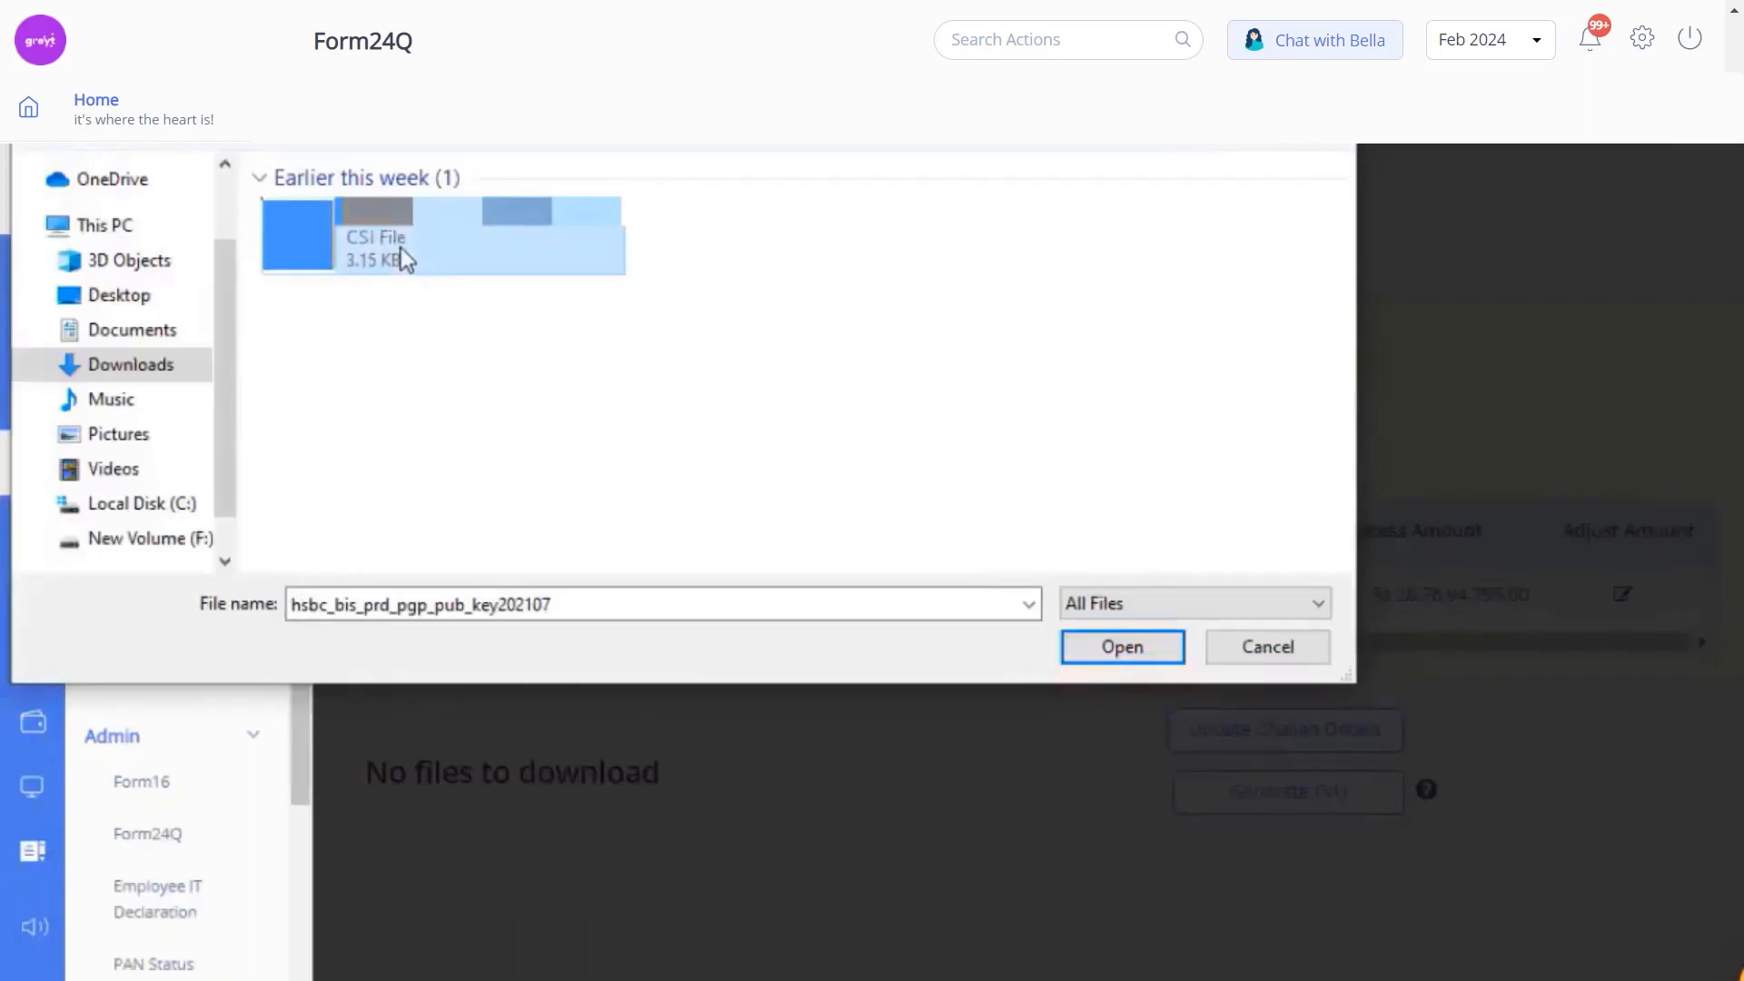
left_click(1120, 645)
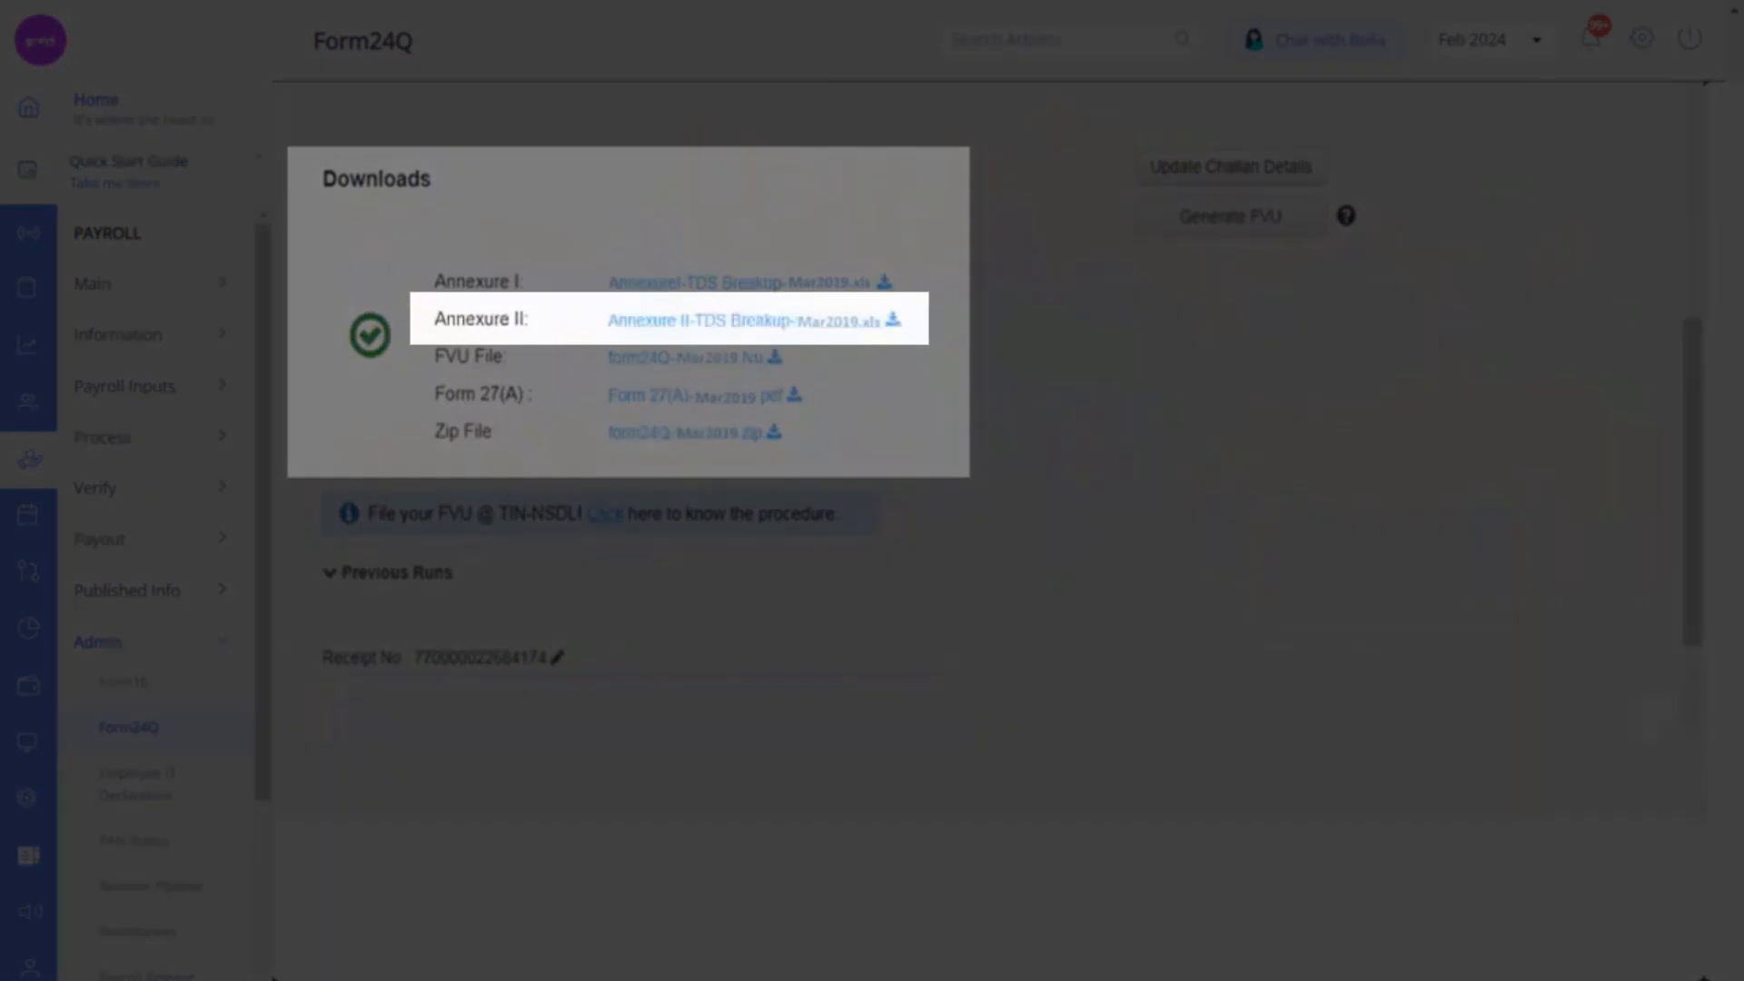
left_click(737, 319)
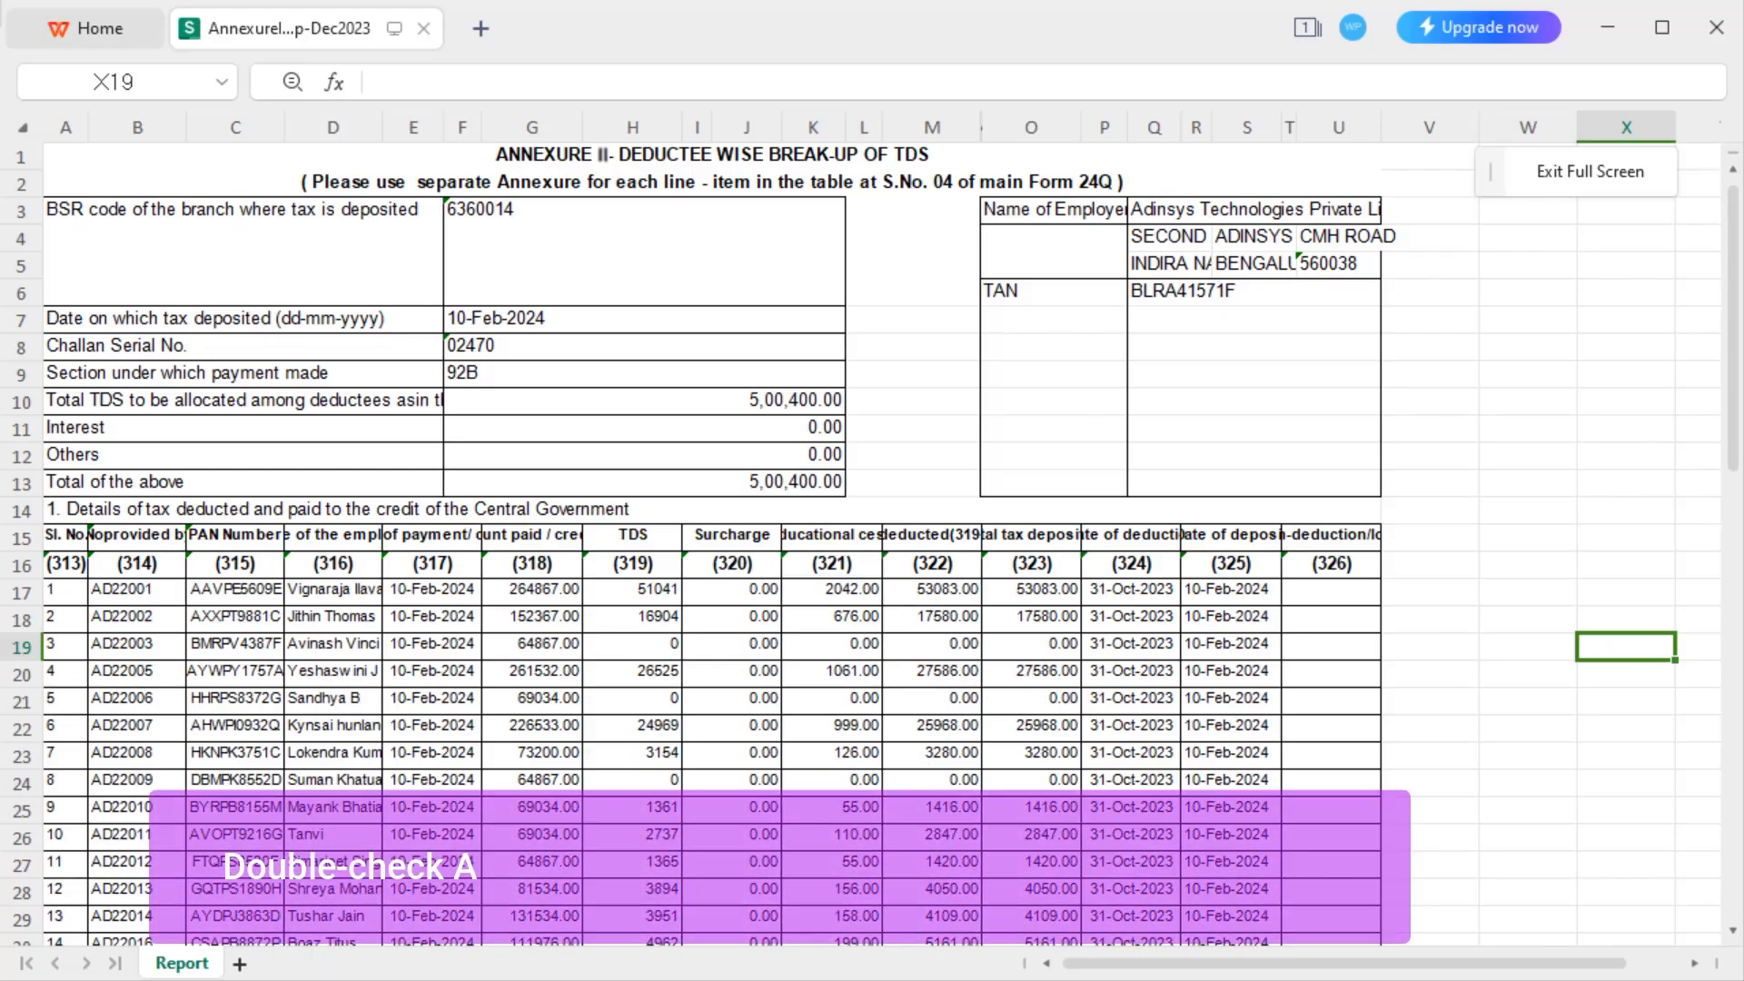